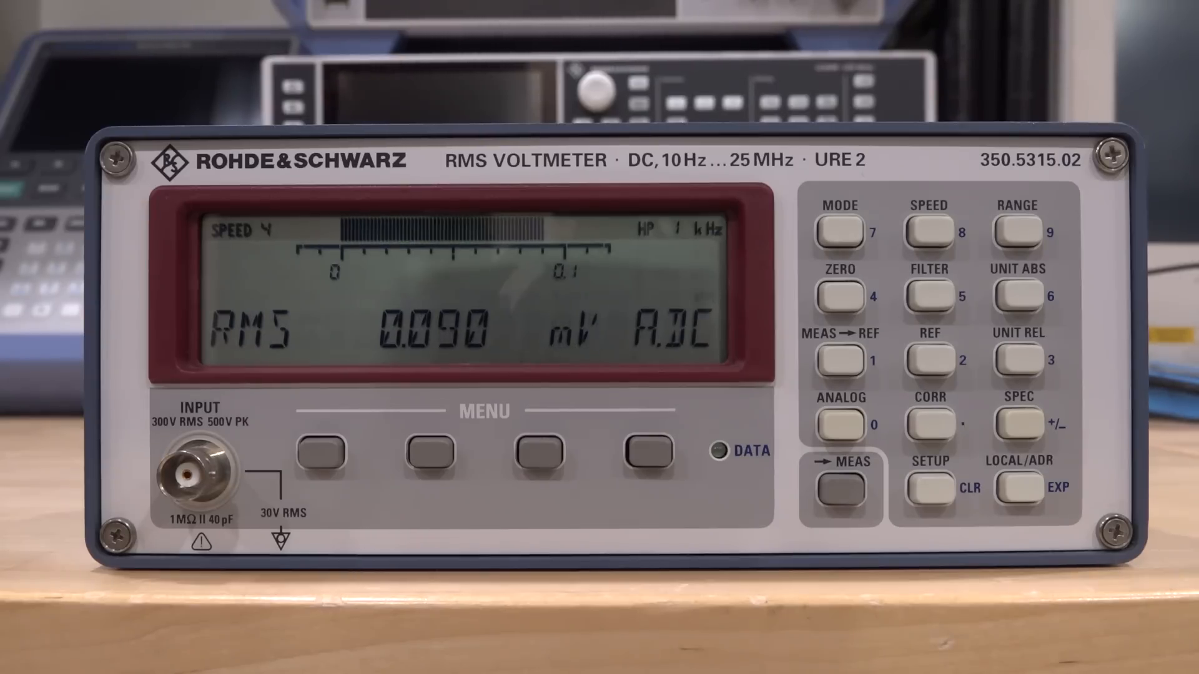
Step: Cycle through the AC+DC, AC and DC mode softkeys, then leave the meter on AC only
left_click(324, 454)
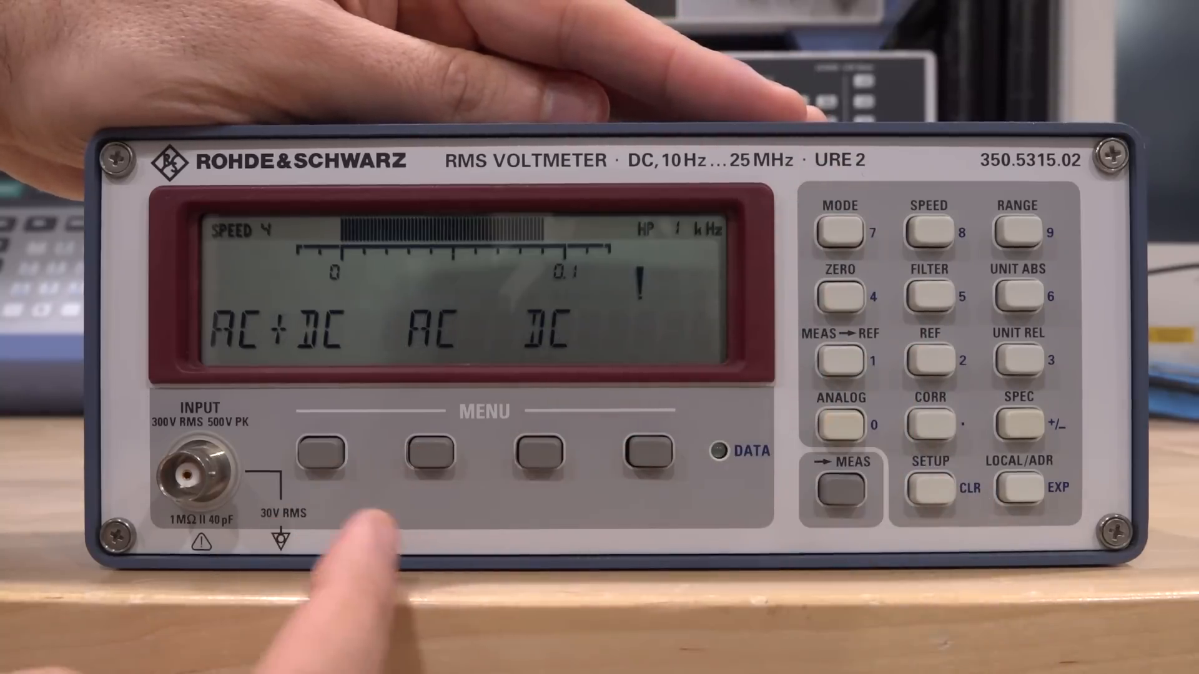
left_click(540, 455)
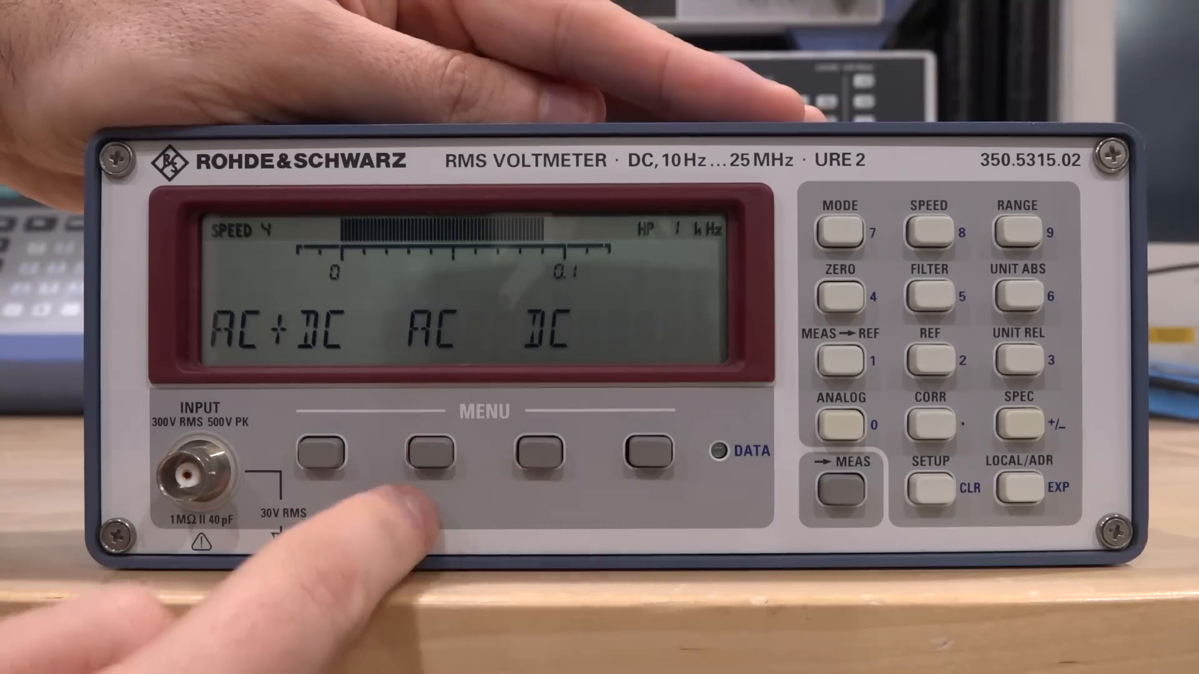
left_click(322, 452)
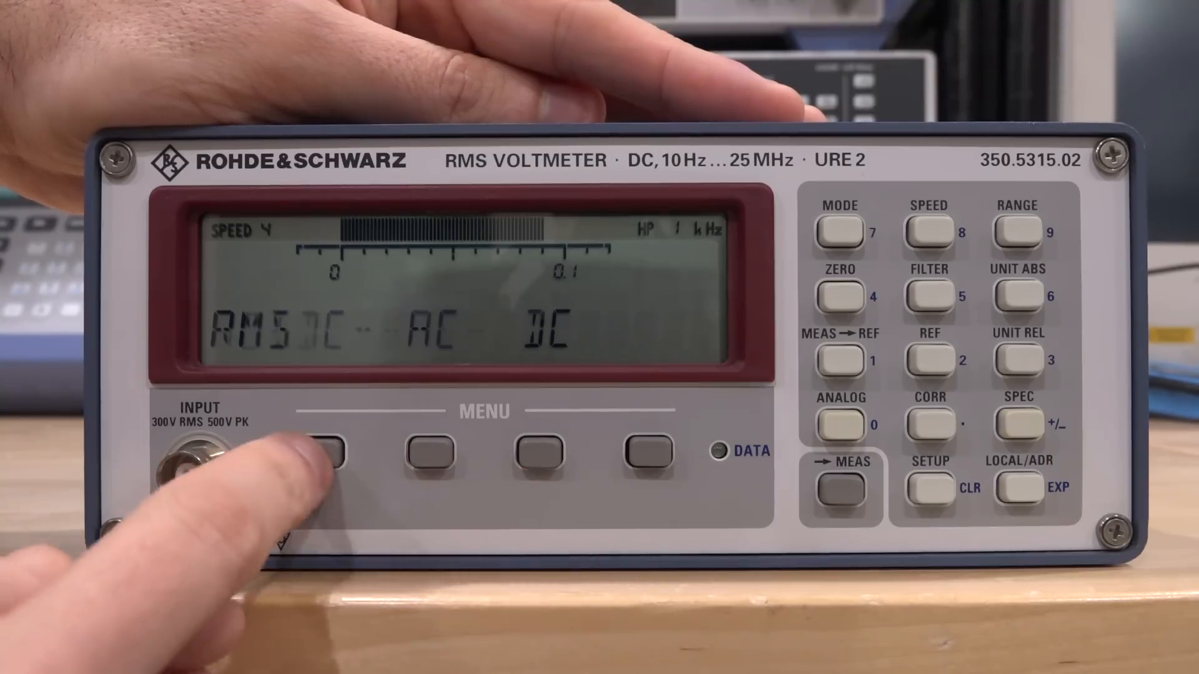
left_click(325, 452)
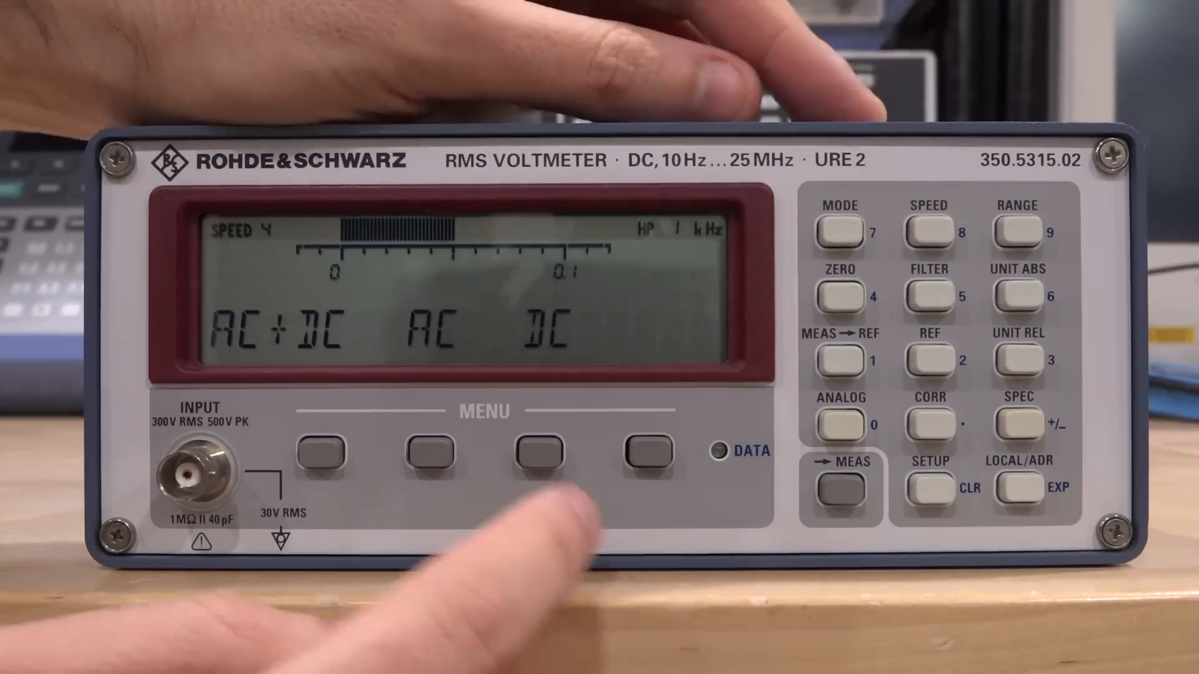
left_click(840, 230)
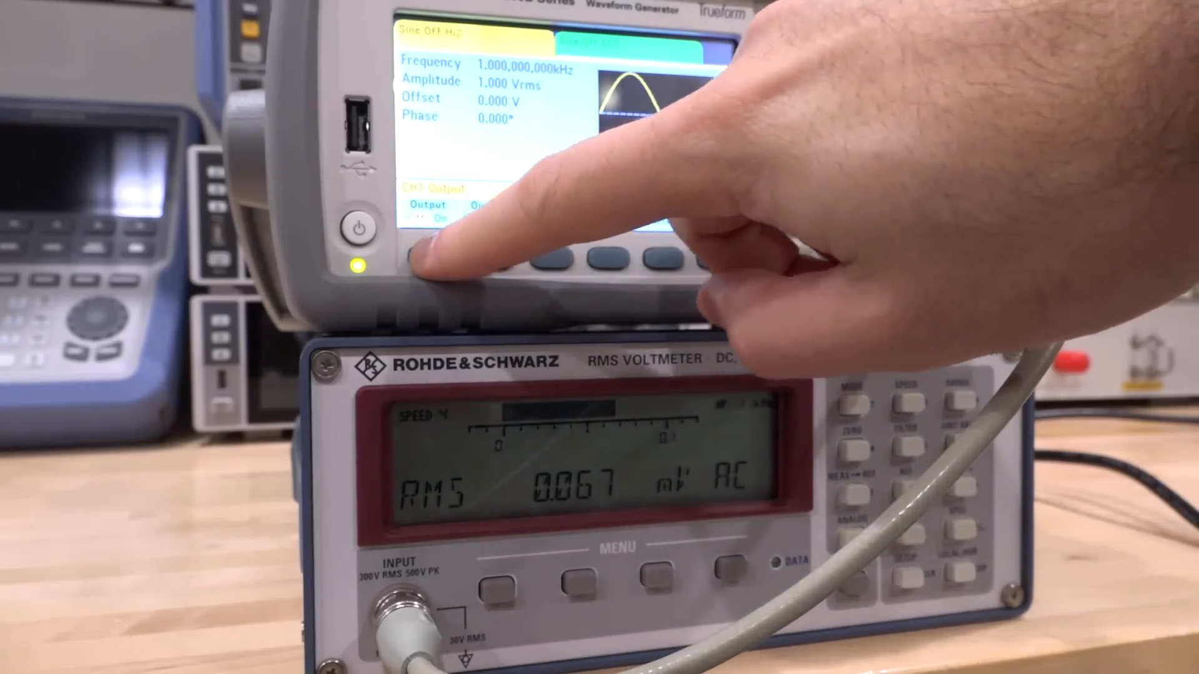
Step: Switch on the Channel 1 output delivering the 1 kHz, 1.000 Vrms sine
left_click(432, 258)
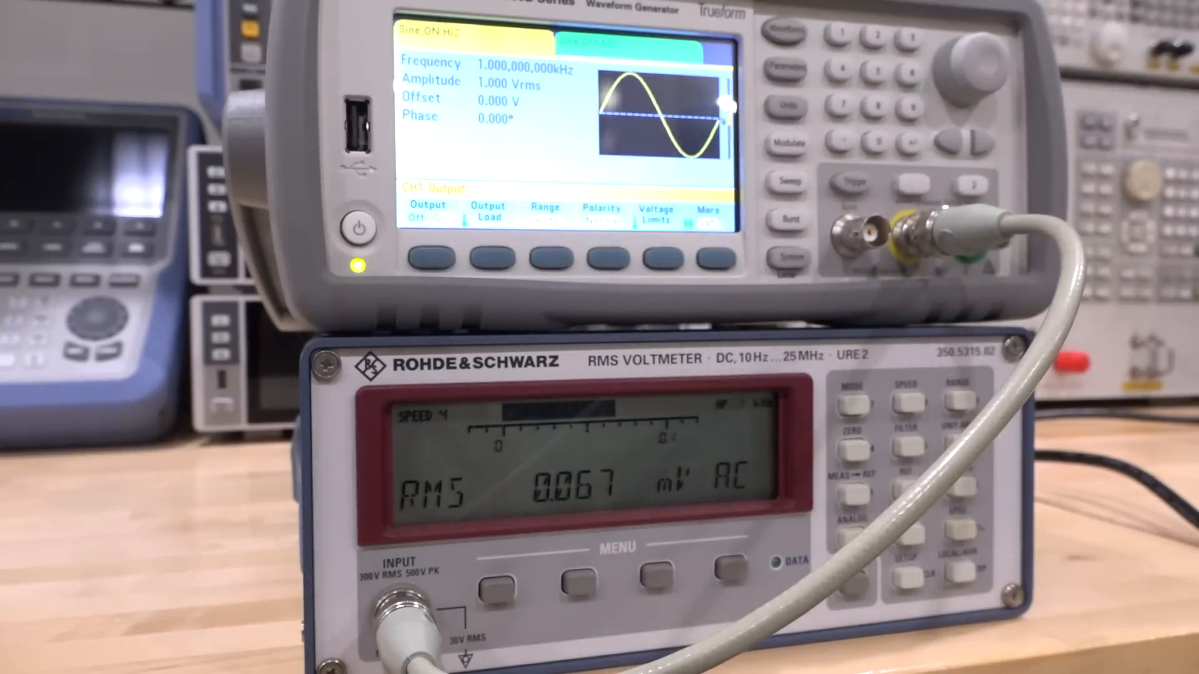